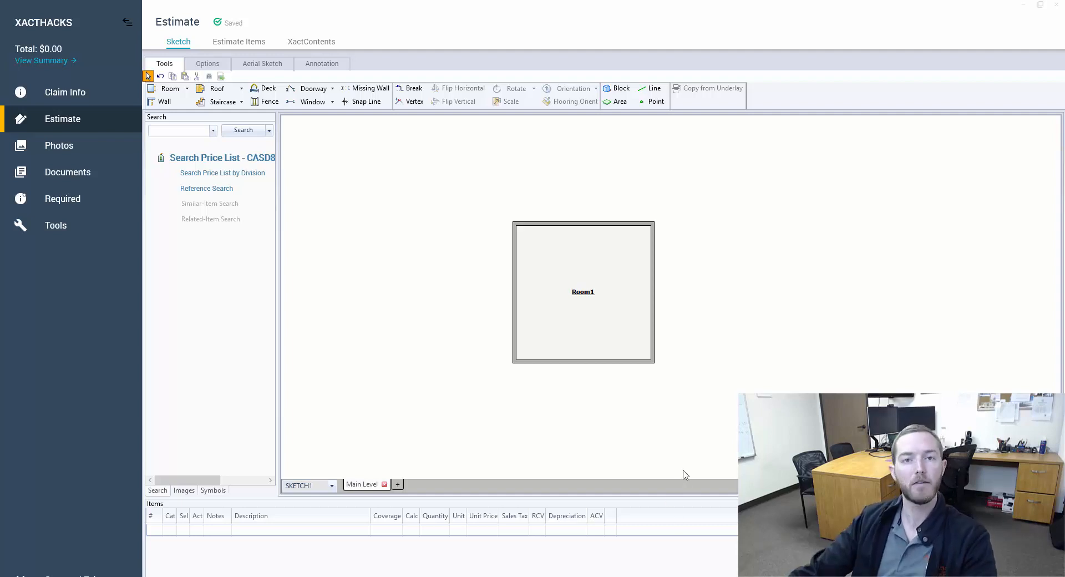
mouse_move(700, 372)
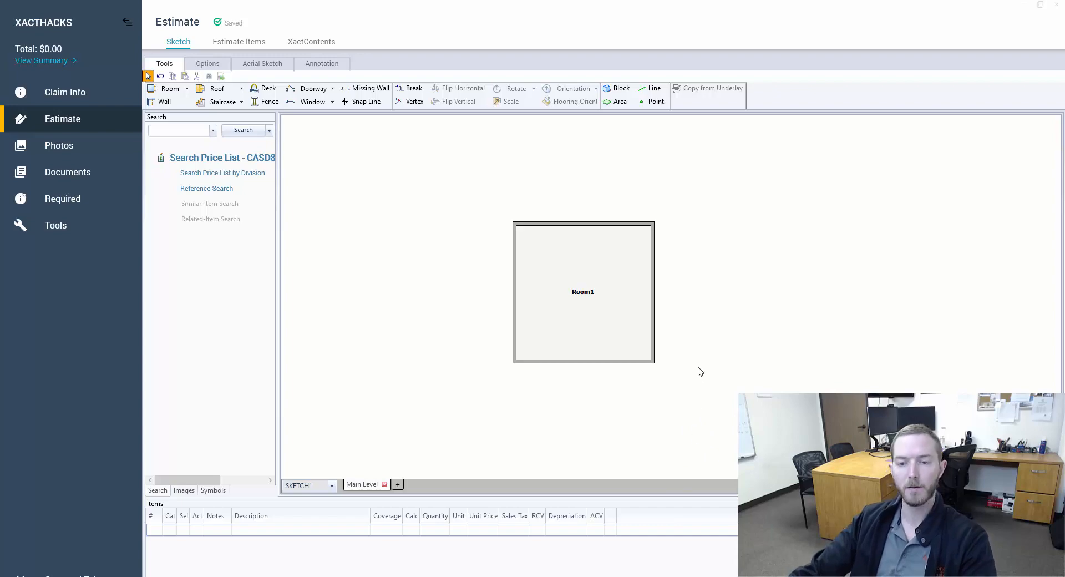
Open the Main Level properties for the sketch containing Room1
click(582, 360)
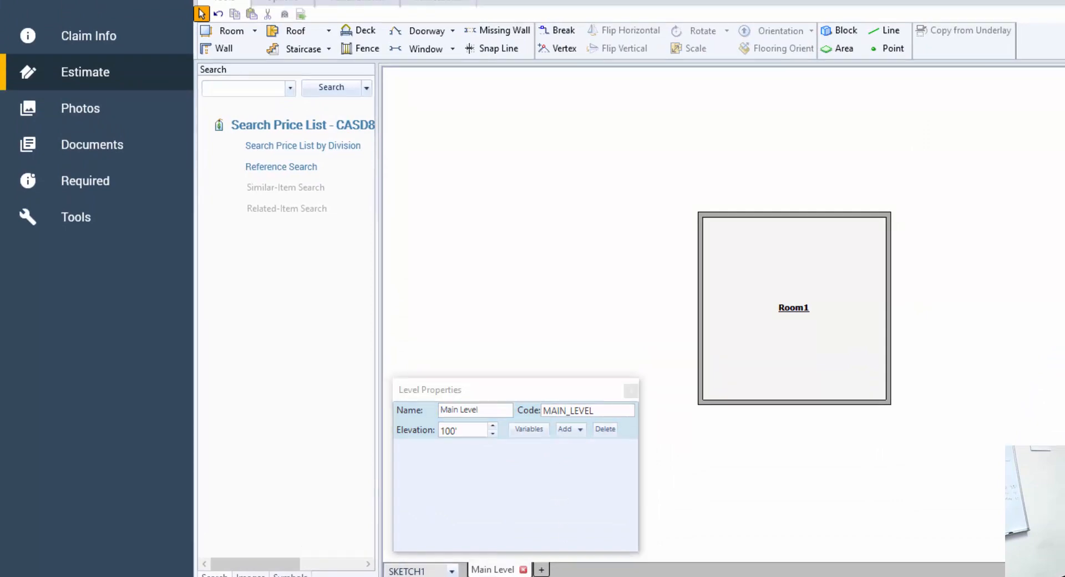
Show the Main Level's variable totals, including 456 SF exterior wall area
click(529, 429)
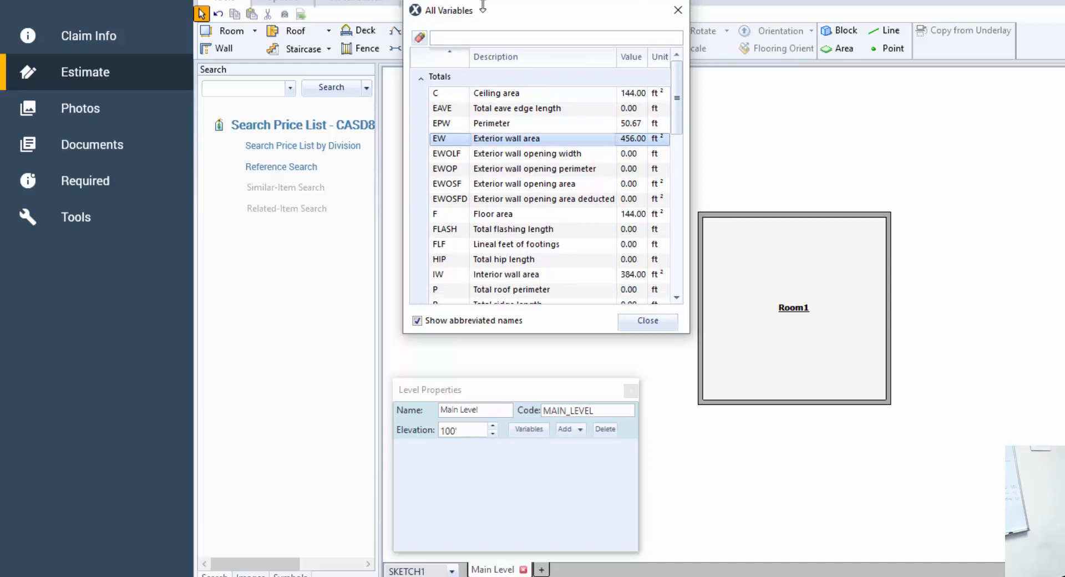
mouse_move(780, 252)
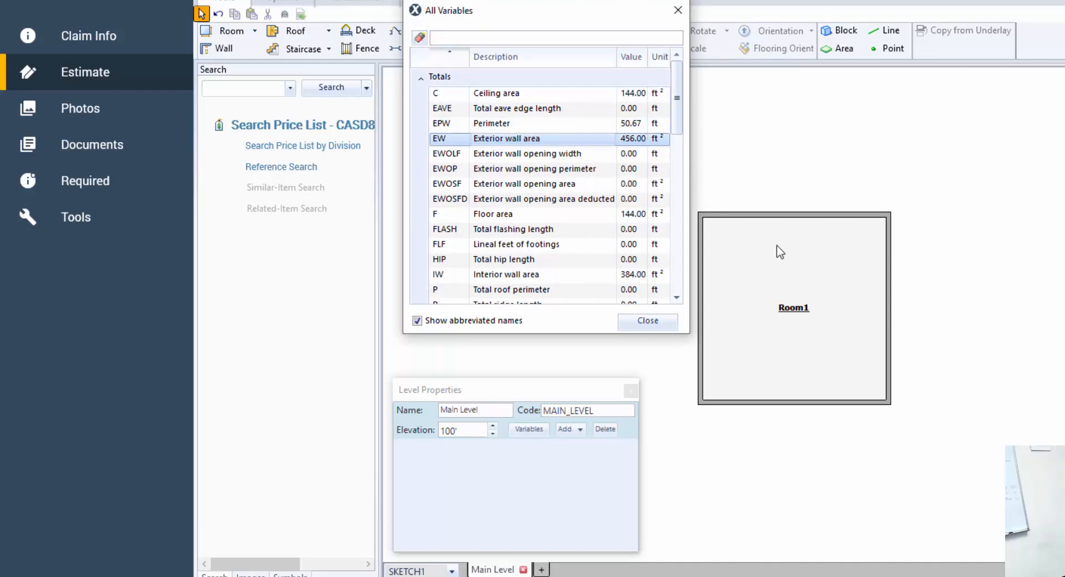
mouse_move(781, 286)
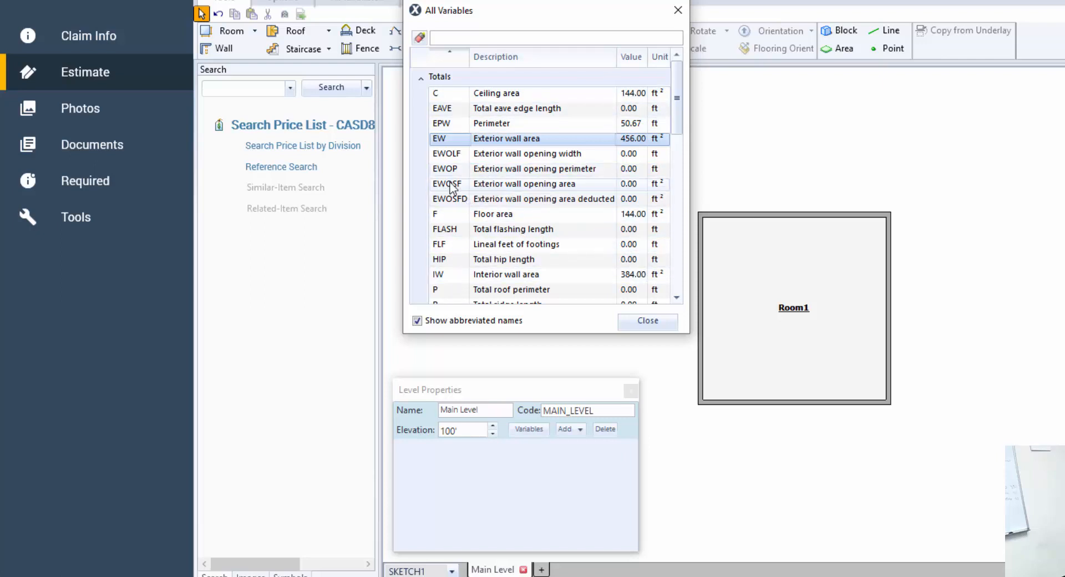
mouse_move(456, 206)
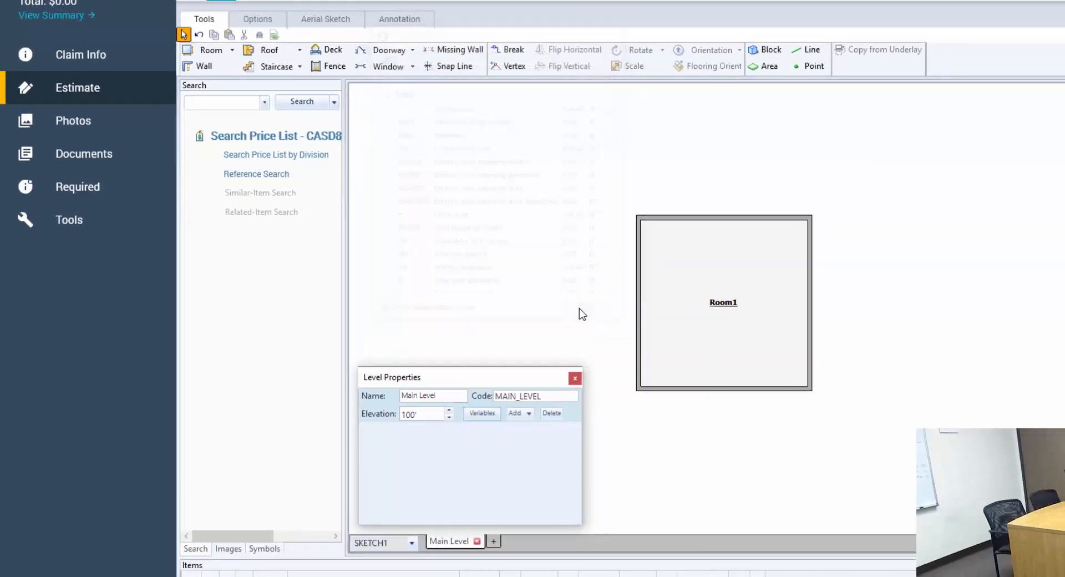
Place a missing wall on Room1's right wall
click(575, 378)
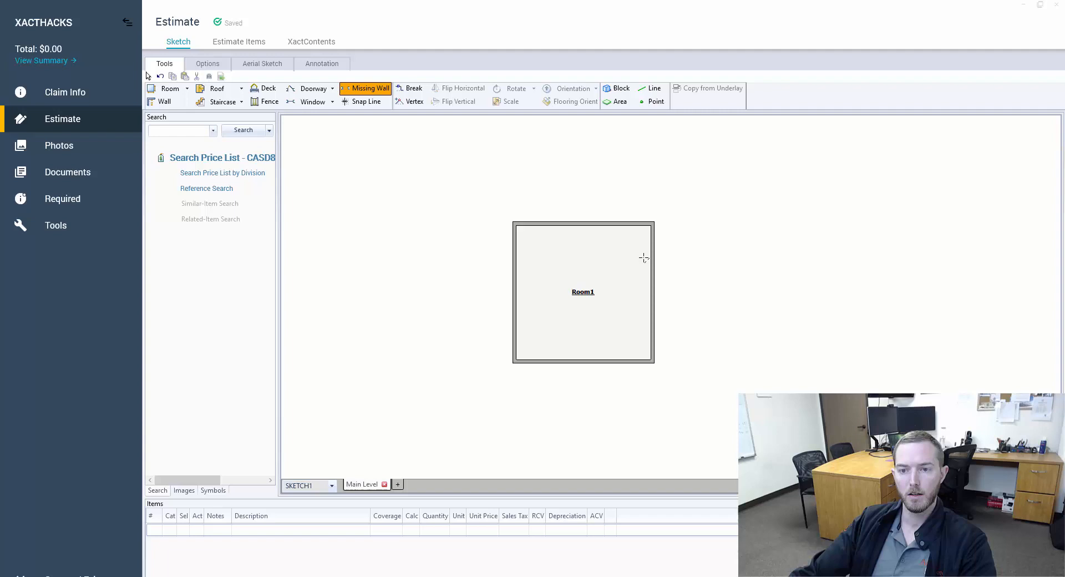
click(650, 292)
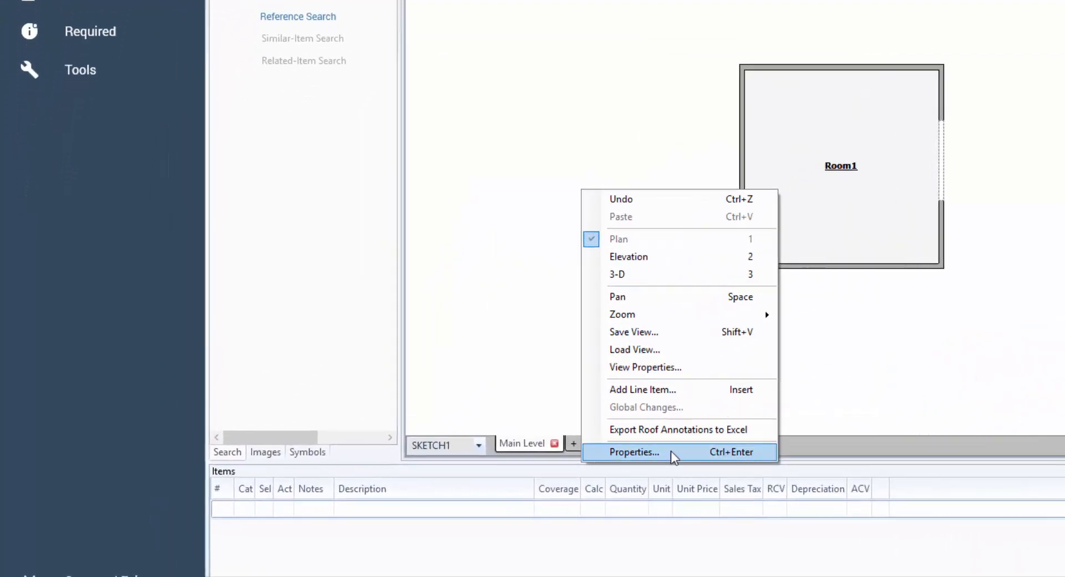
Review updated variables: 422.67 SF exterior walls and 33.33 SF openings, then close
click(633, 453)
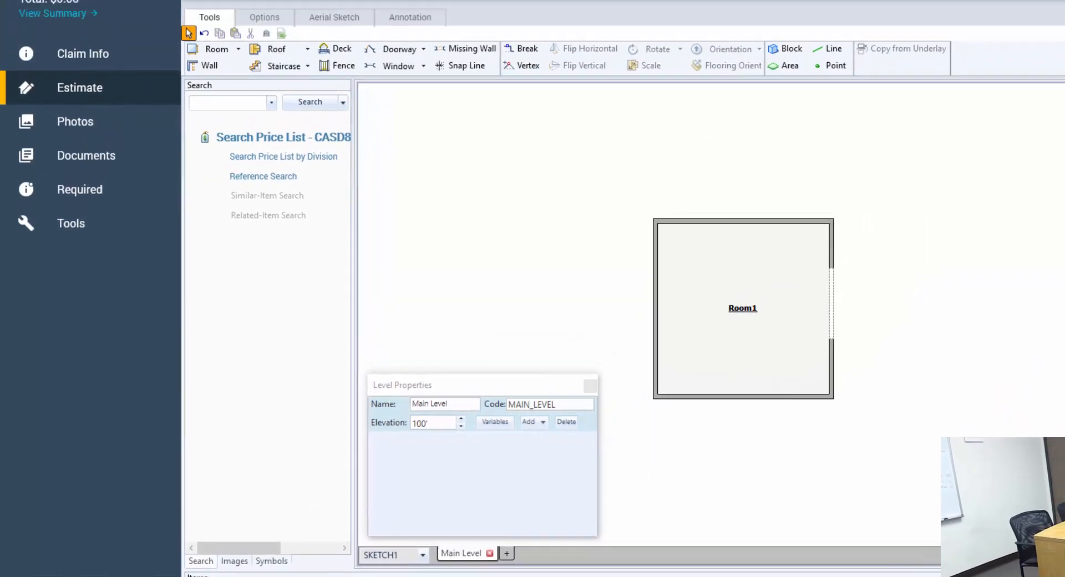
click(495, 421)
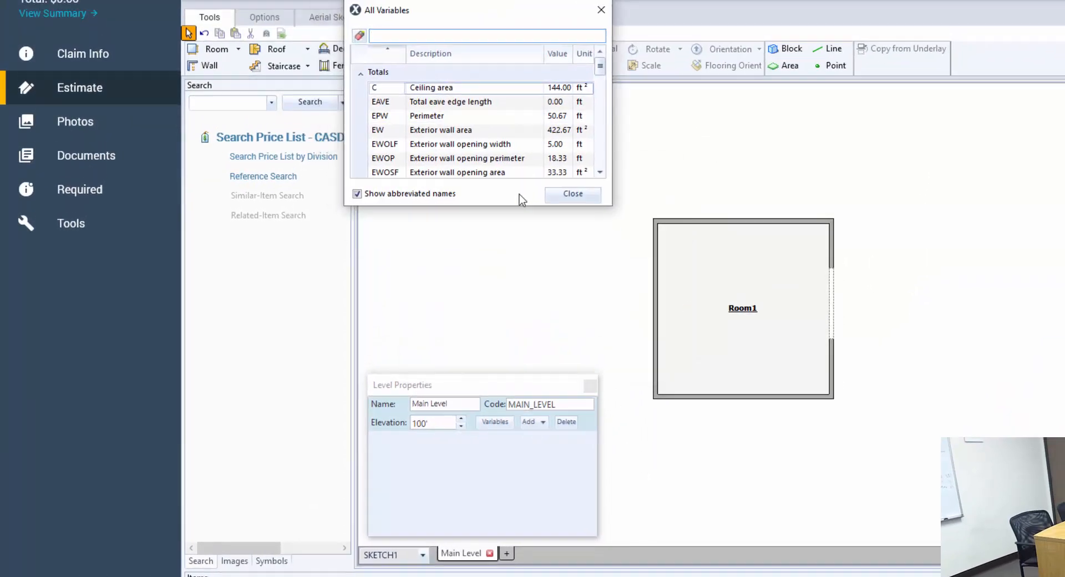
scroll(down, 3)
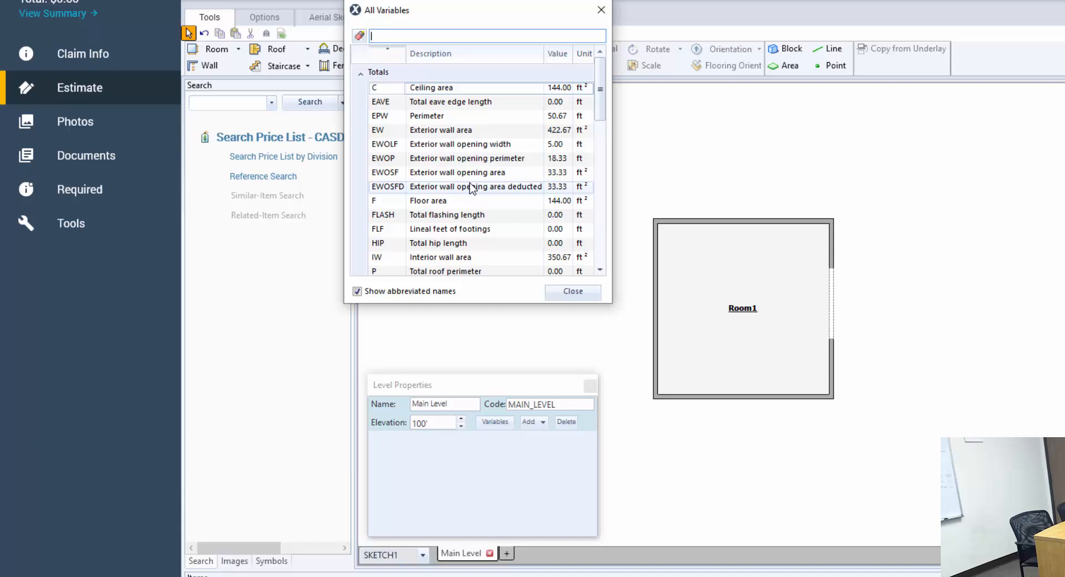
mouse_move(523, 172)
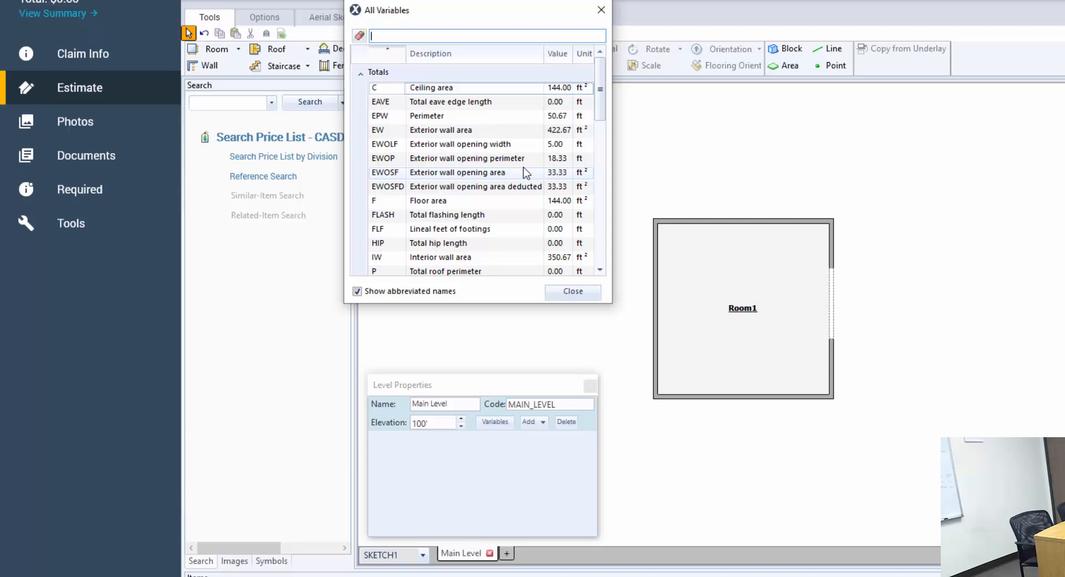
mouse_move(505, 130)
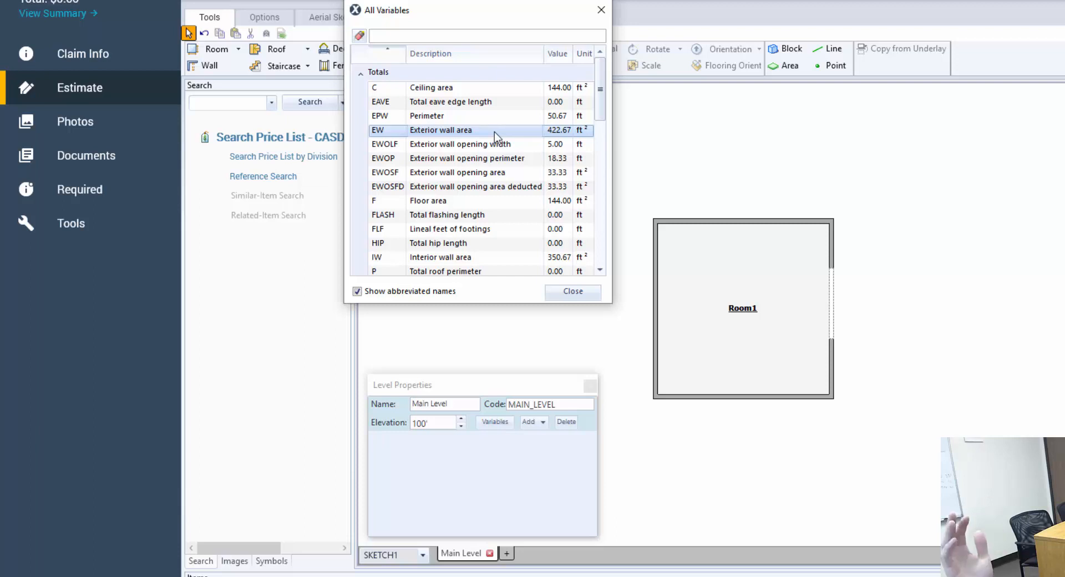
mouse_move(502, 134)
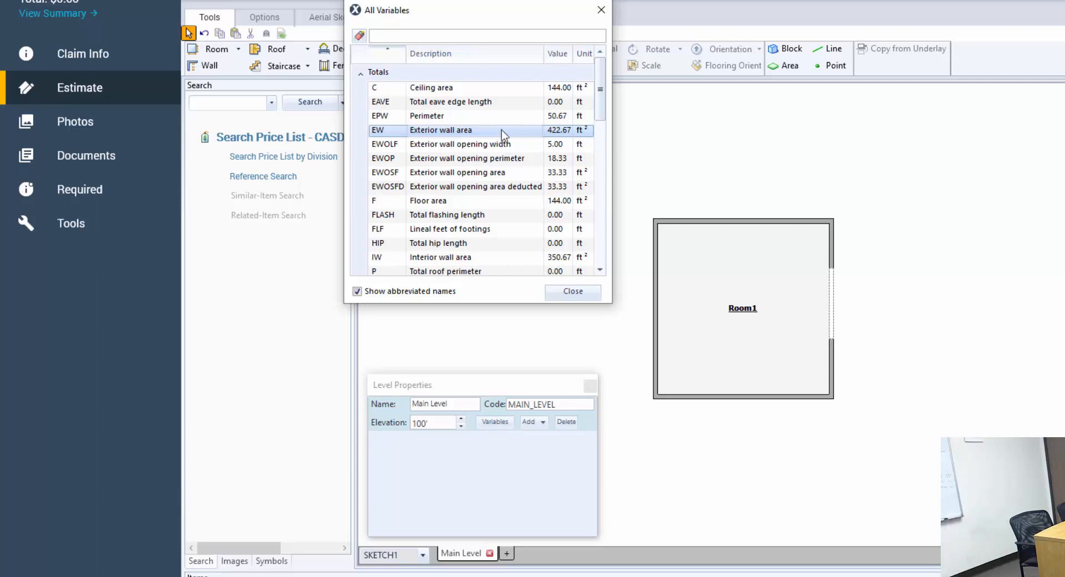
mouse_move(518, 120)
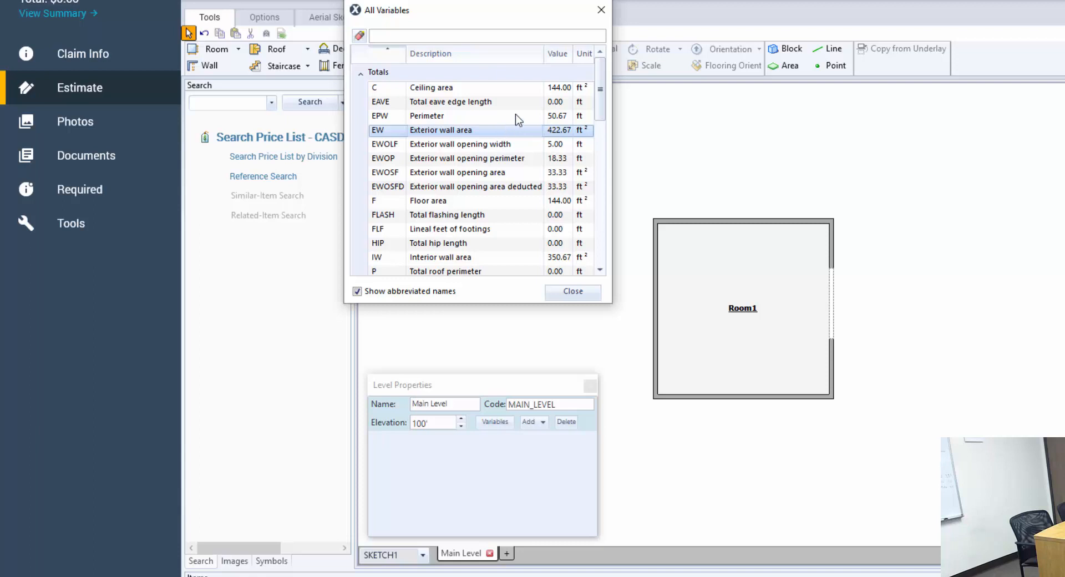
mouse_move(564, 169)
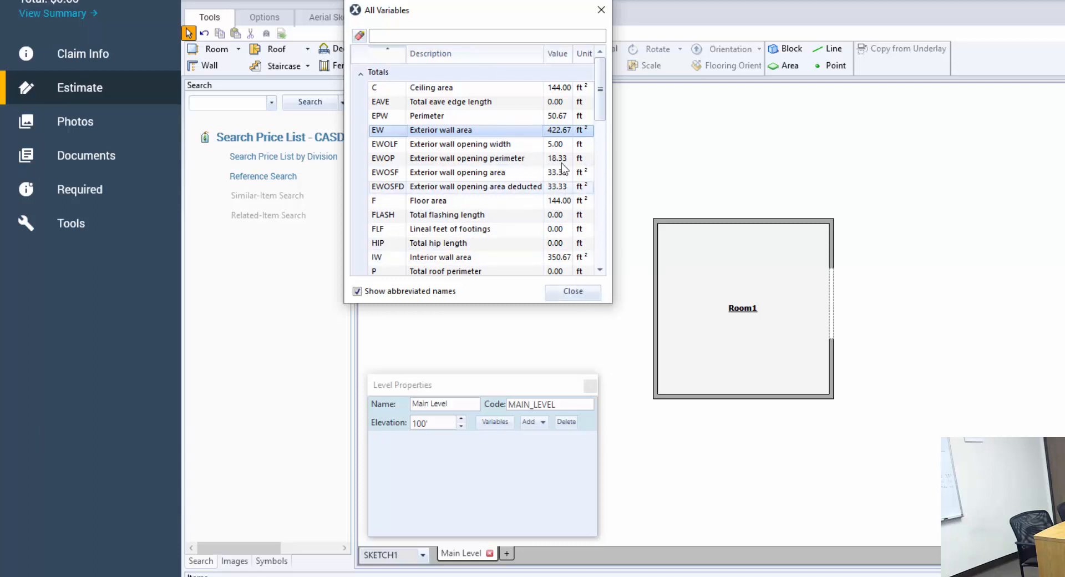
mouse_move(569, 189)
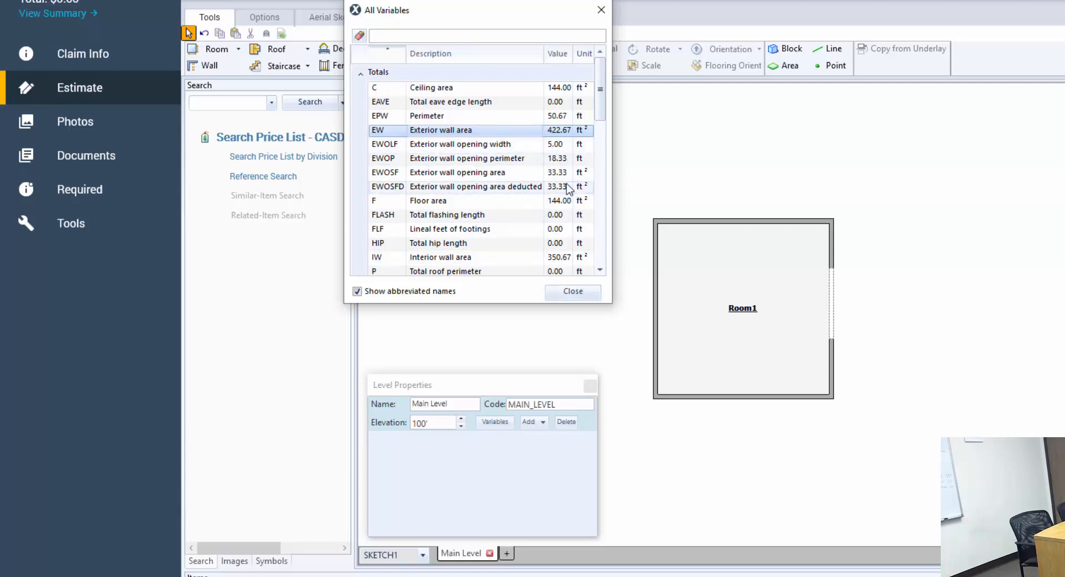
mouse_move(568, 220)
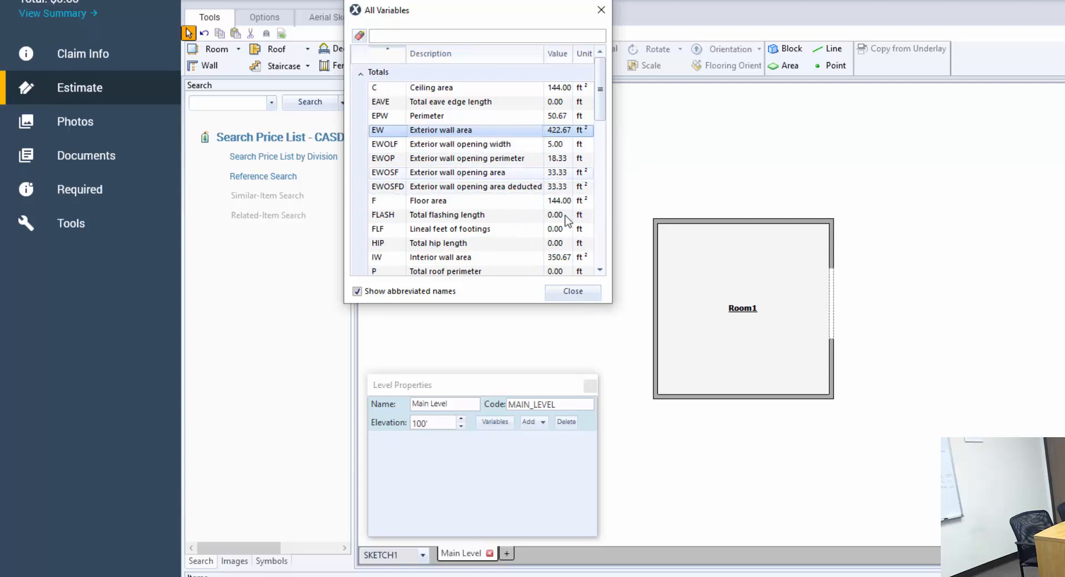
click(572, 290)
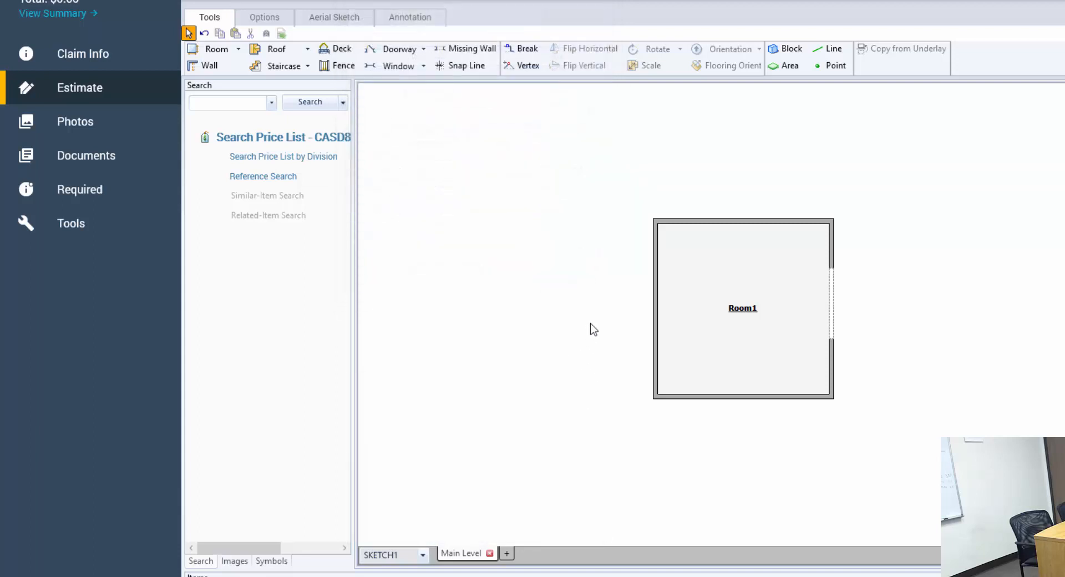
Activate the doorway tool on the Room1 sketch
click(399, 48)
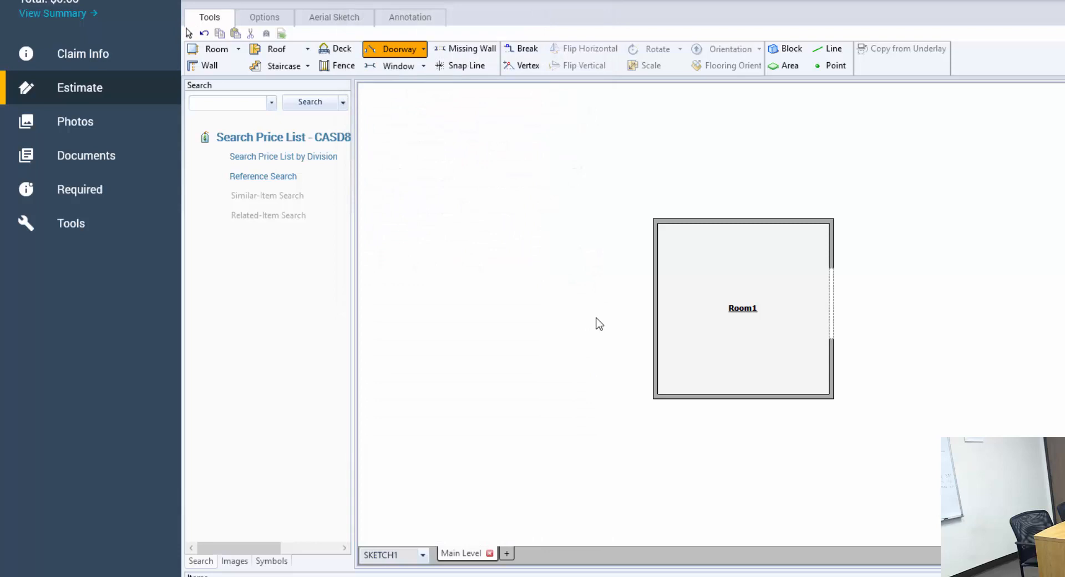
mouse_move(399, 49)
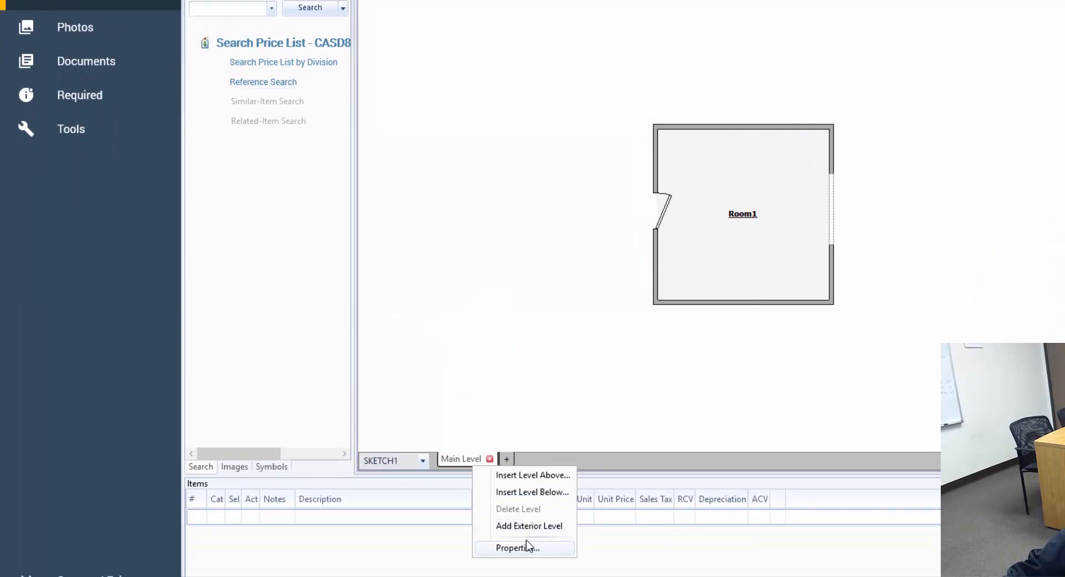
Inspect the EWOSF wall opening variable, now showing 50 SF opening area
click(517, 547)
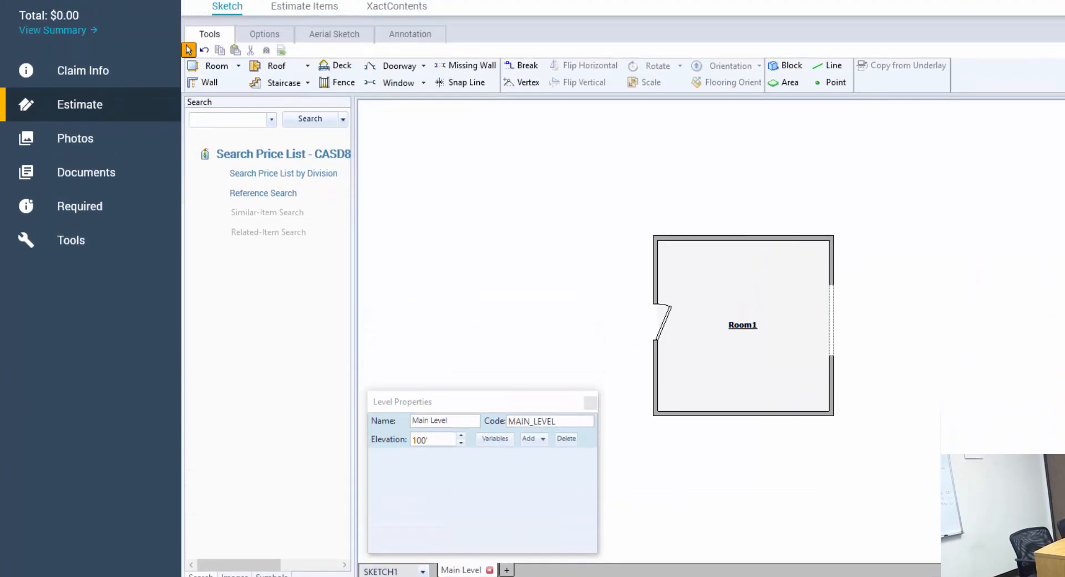
click(490, 438)
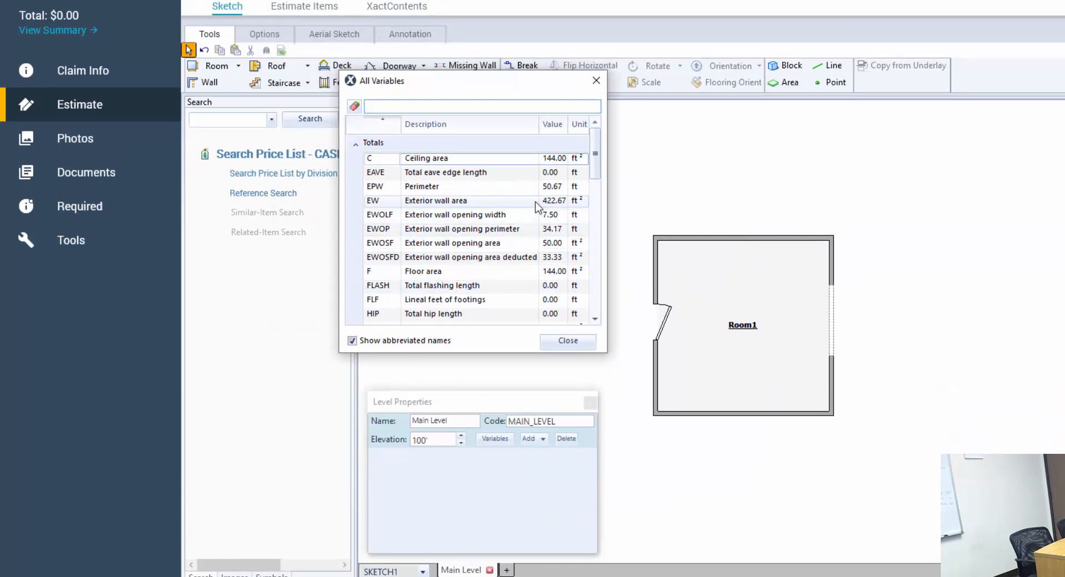
mouse_move(460, 246)
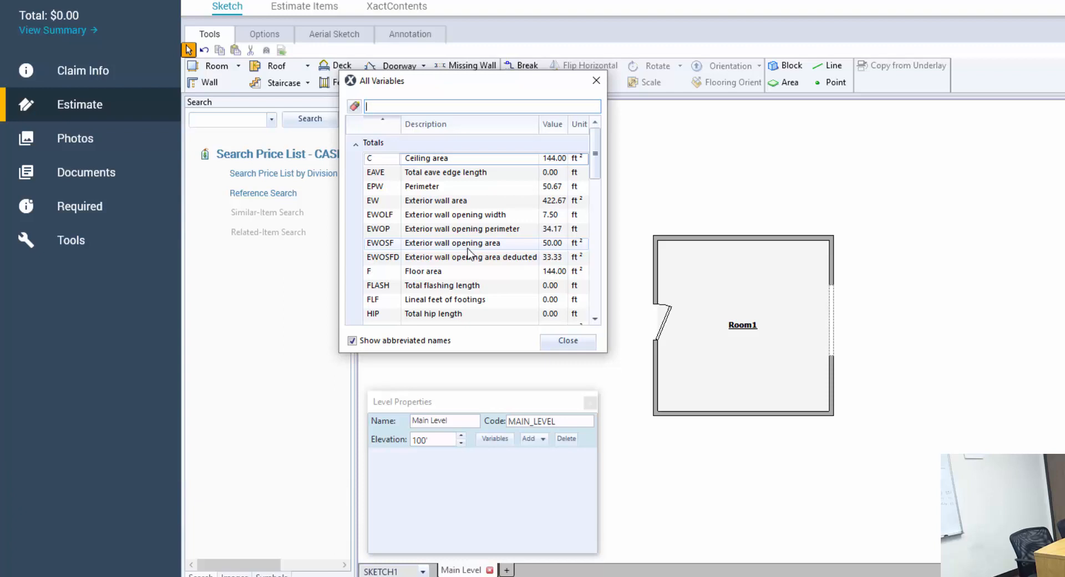
mouse_move(494, 255)
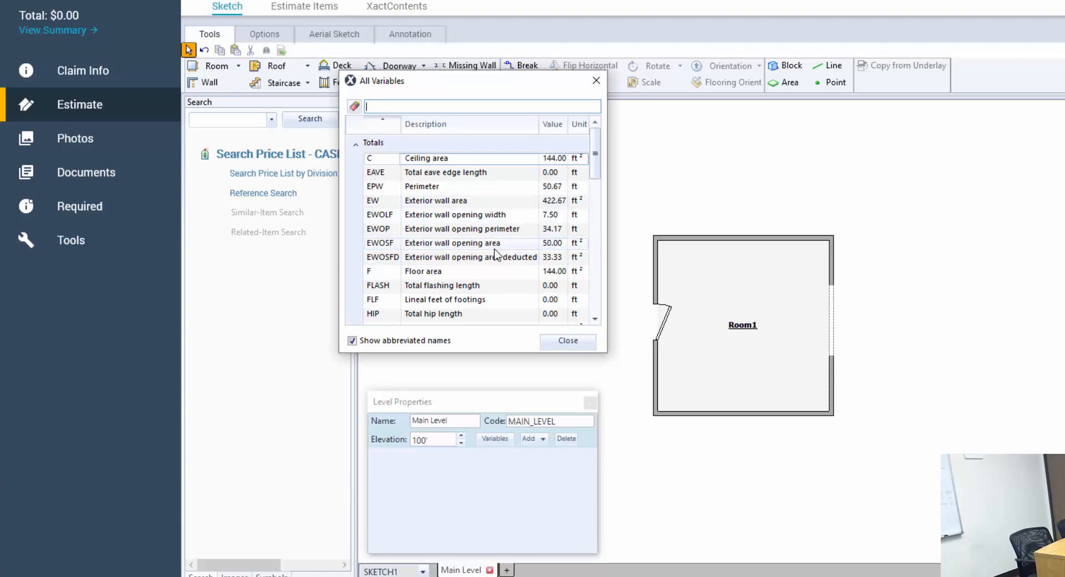
mouse_move(484, 257)
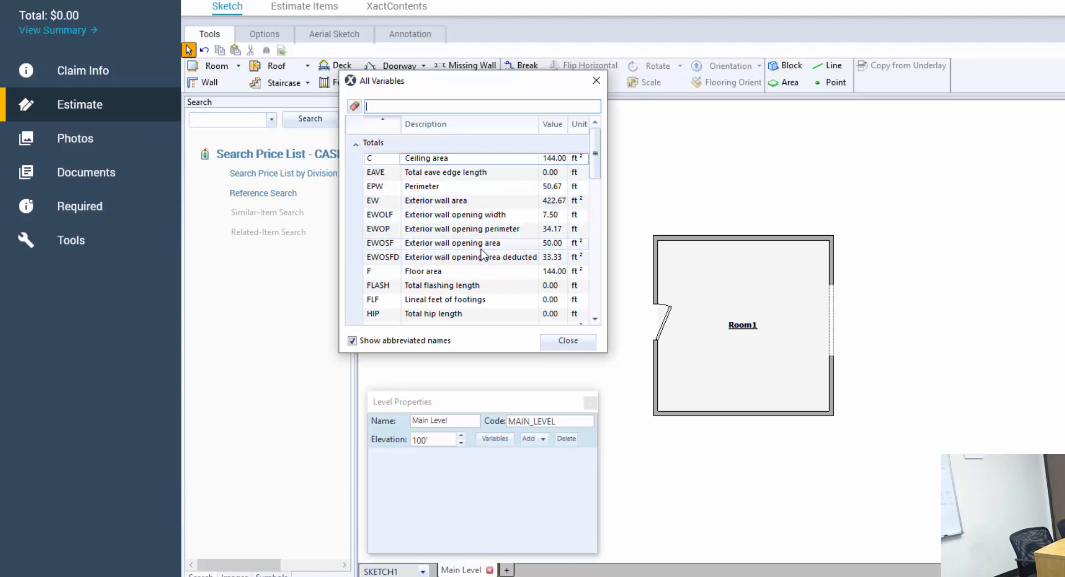
click(452, 243)
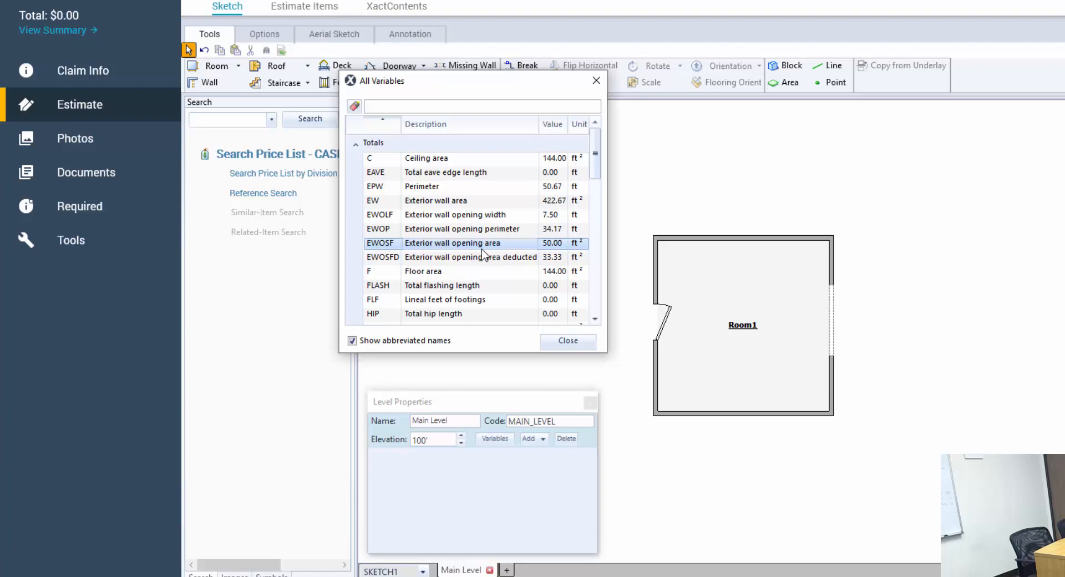
click(471, 257)
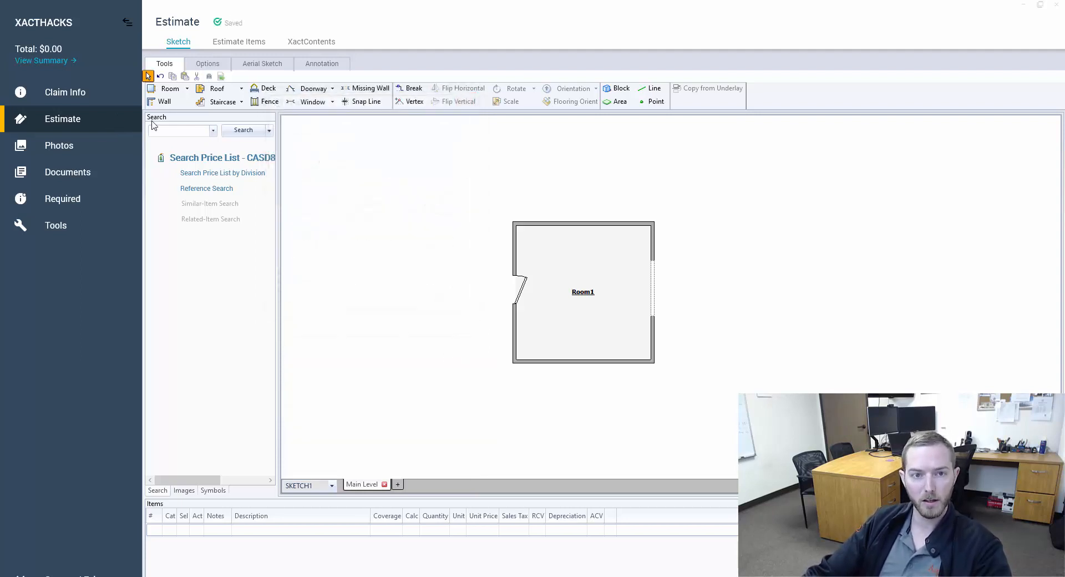
Add the STUAV metal lath & stucco item on Room1's walls at 422.67 SF
text(stud)
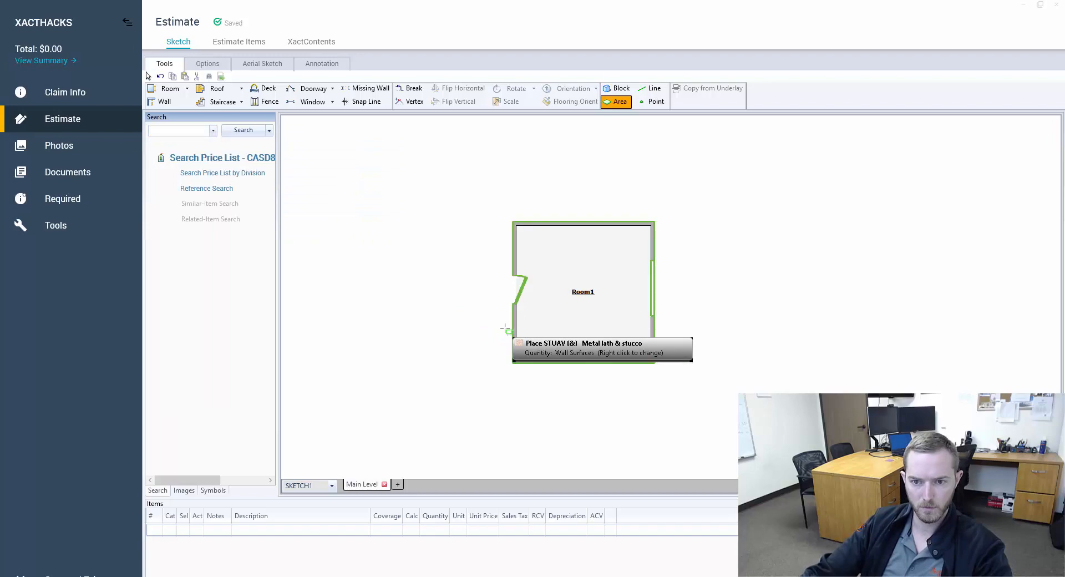
click(516, 329)
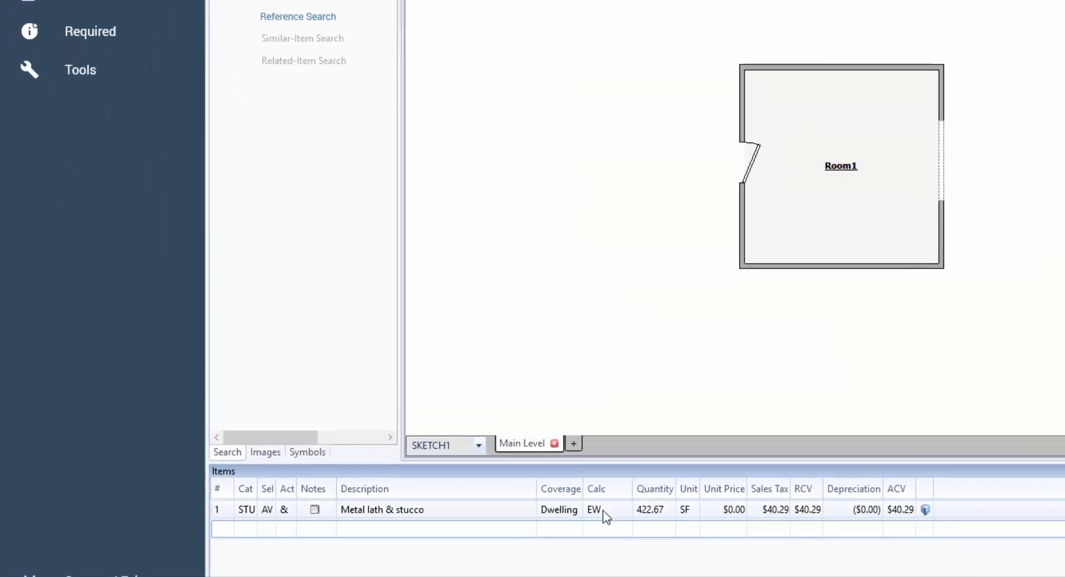
mouse_move(752, 172)
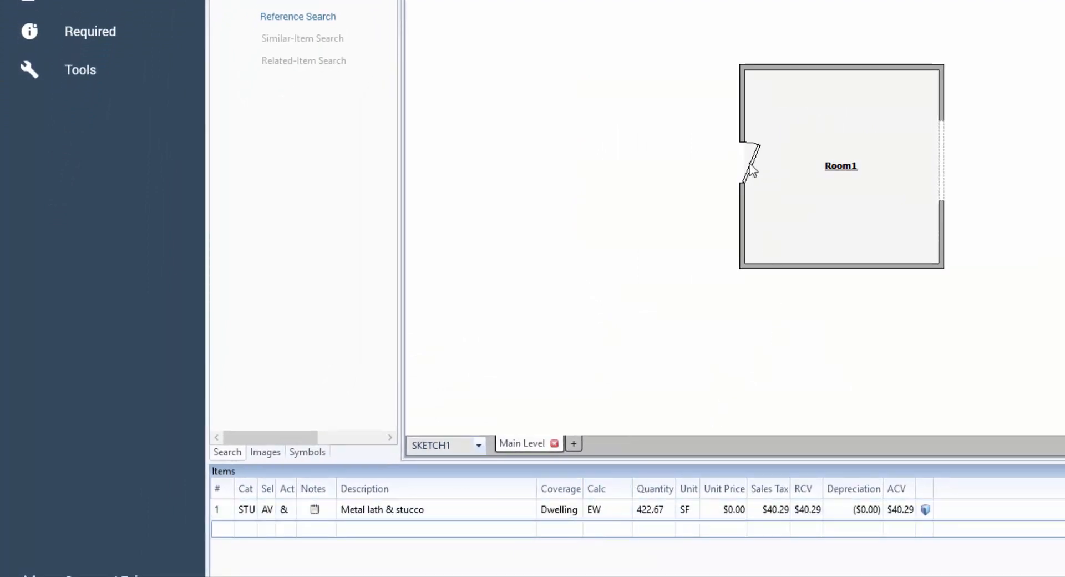
click(750, 156)
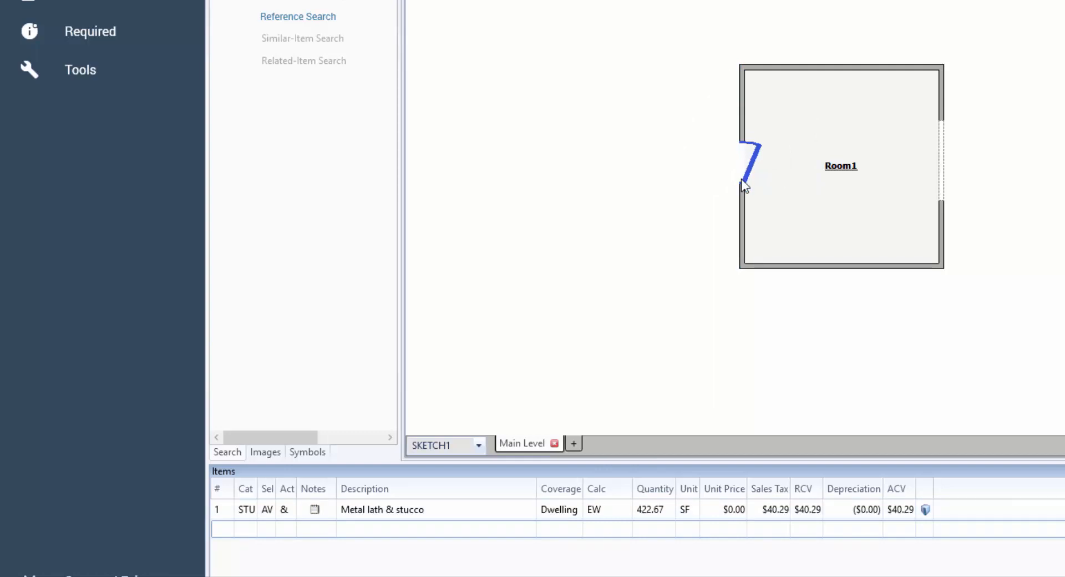
click(605, 509)
text(-)
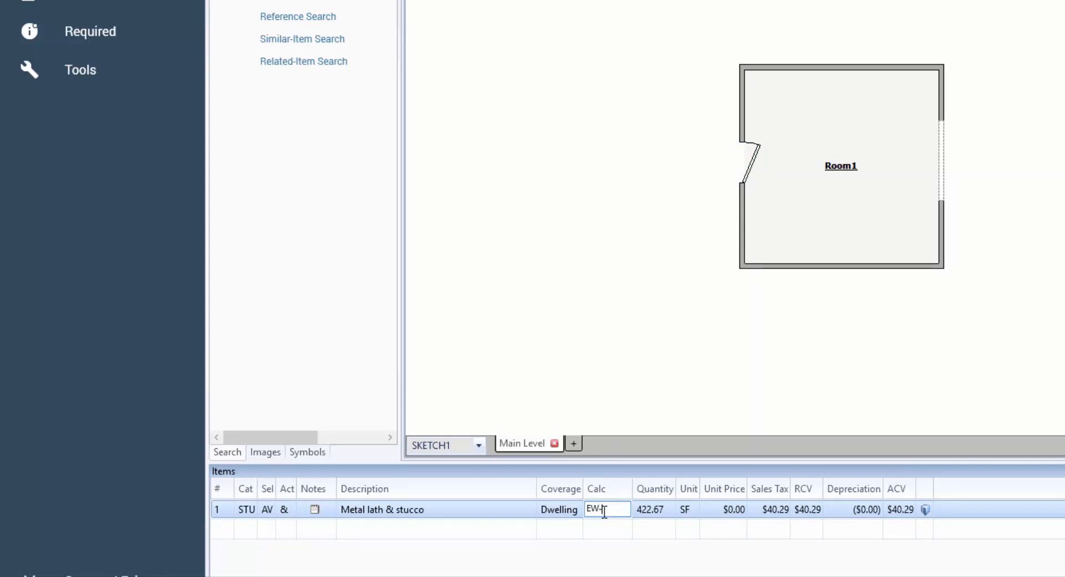
Enter the calculation EW-(EWOSF-EWOSFD) for the stucco item, giving 406 SF
text(EWC)
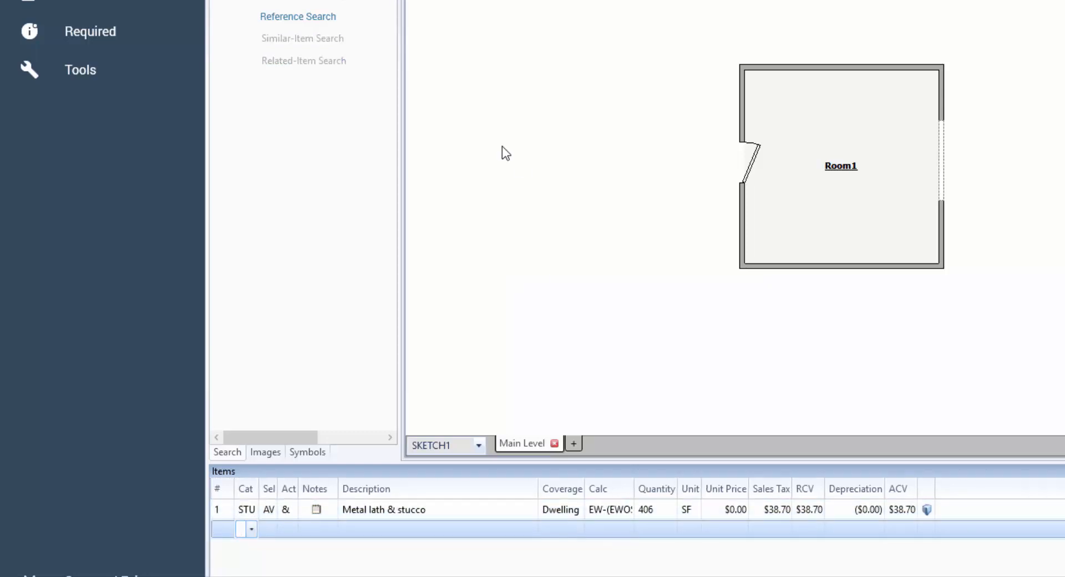
mouse_move(587, 465)
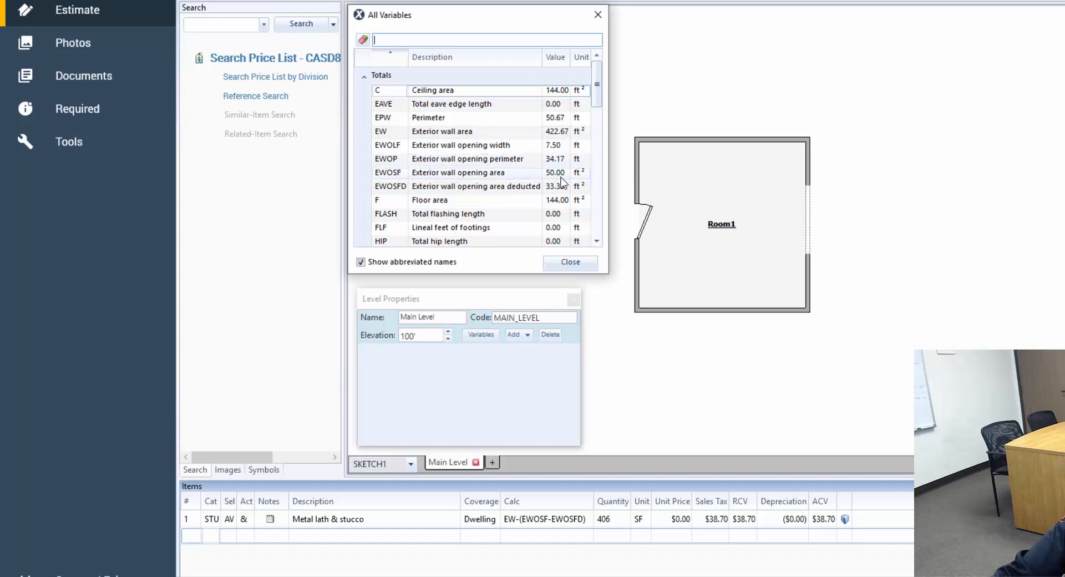
mouse_move(560, 185)
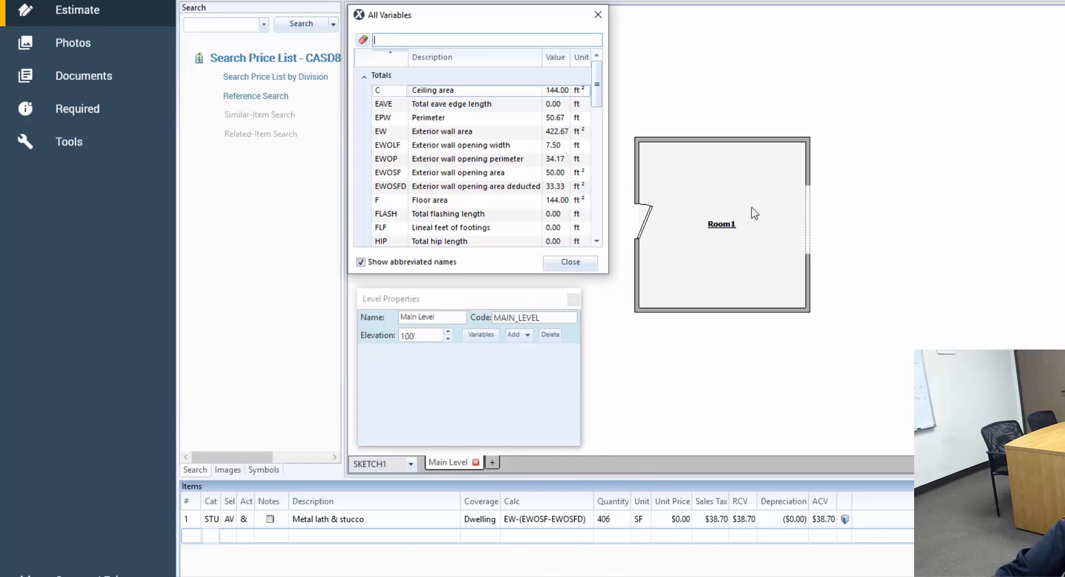
mouse_move(761, 231)
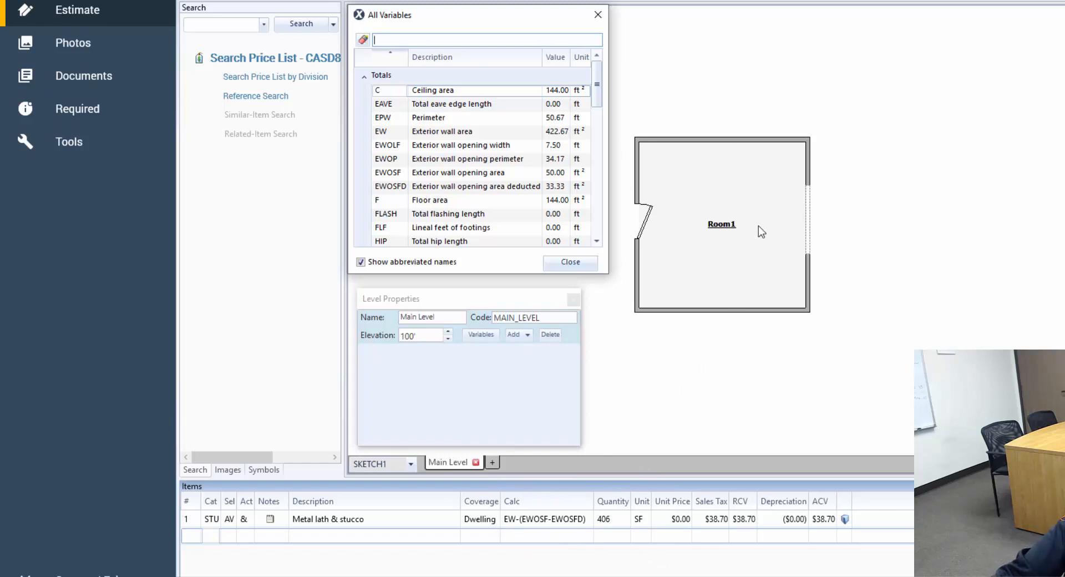
mouse_move(855, 229)
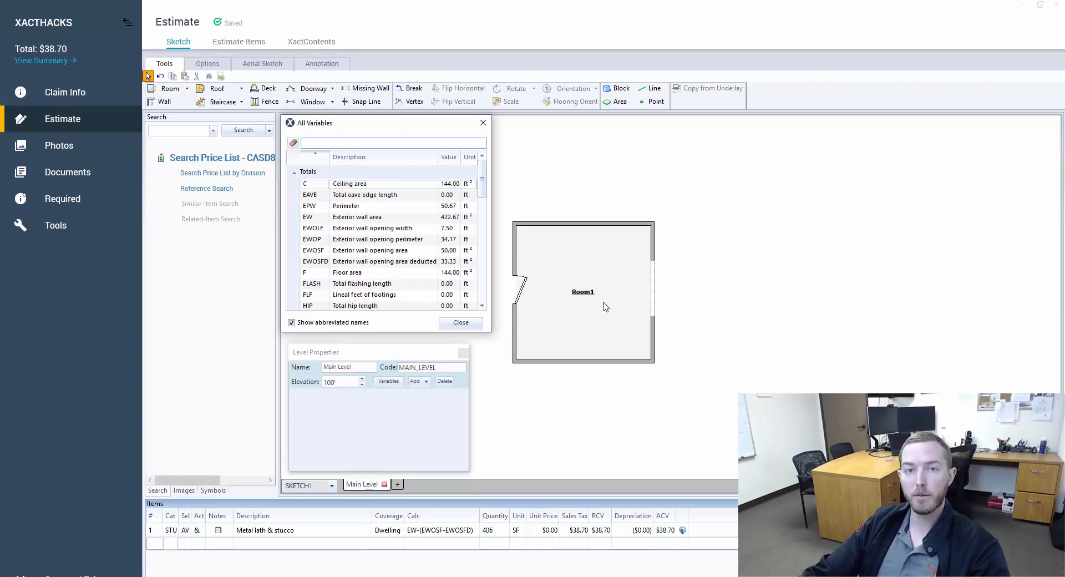
mouse_move(586, 308)
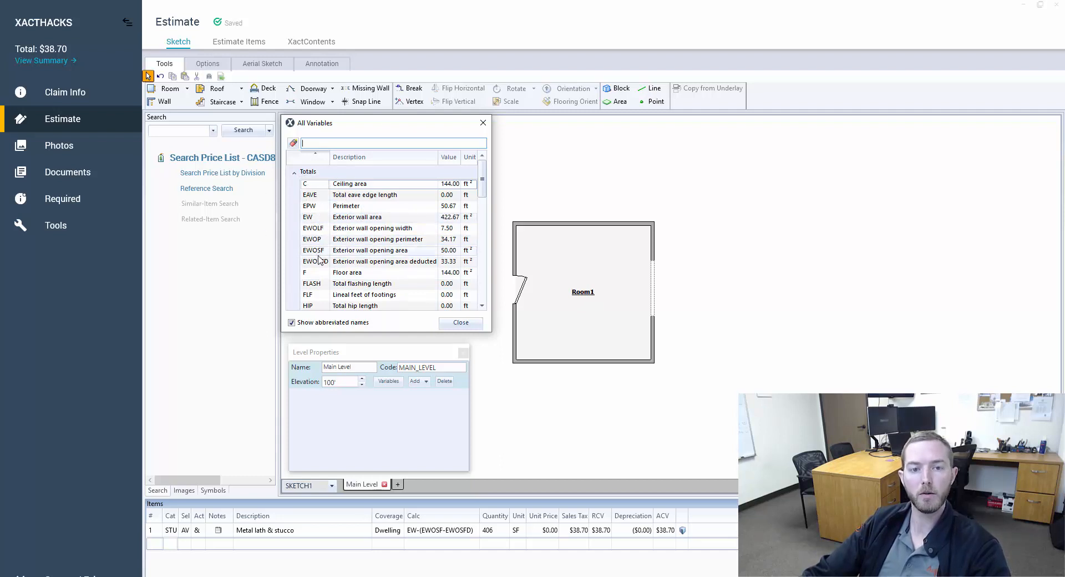
mouse_move(365, 261)
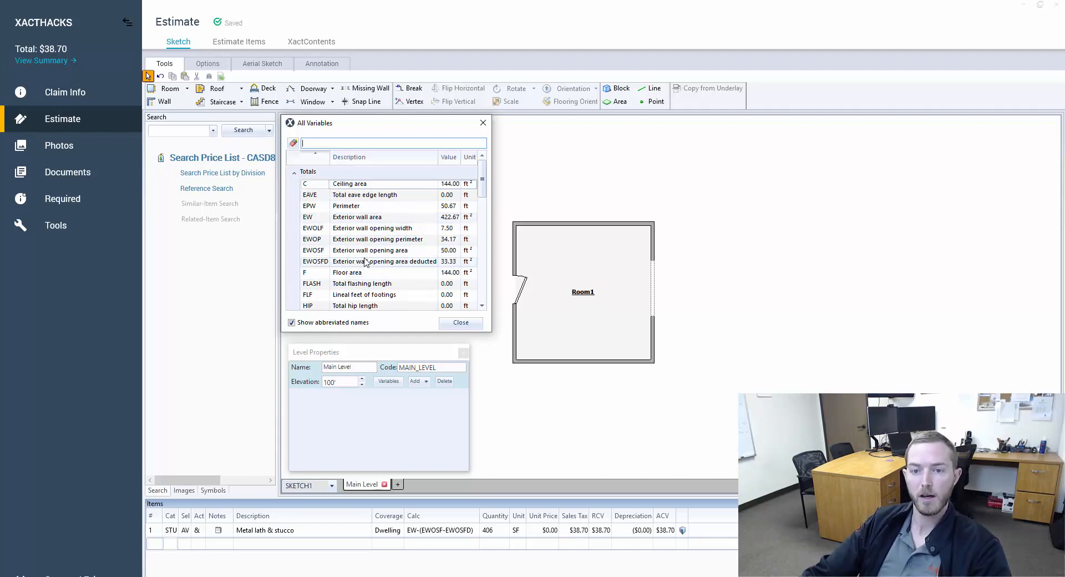
mouse_move(393, 266)
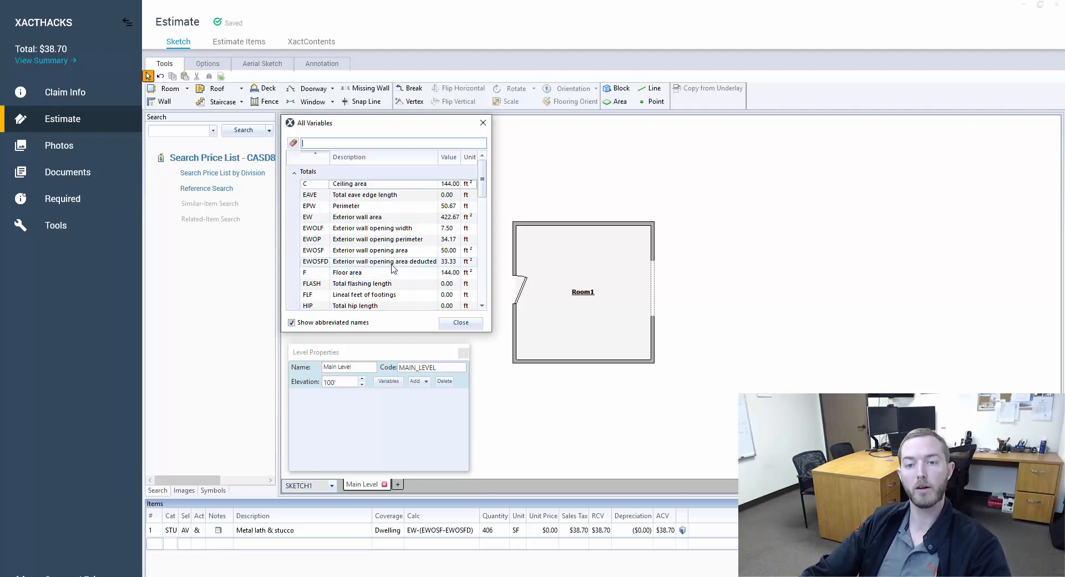